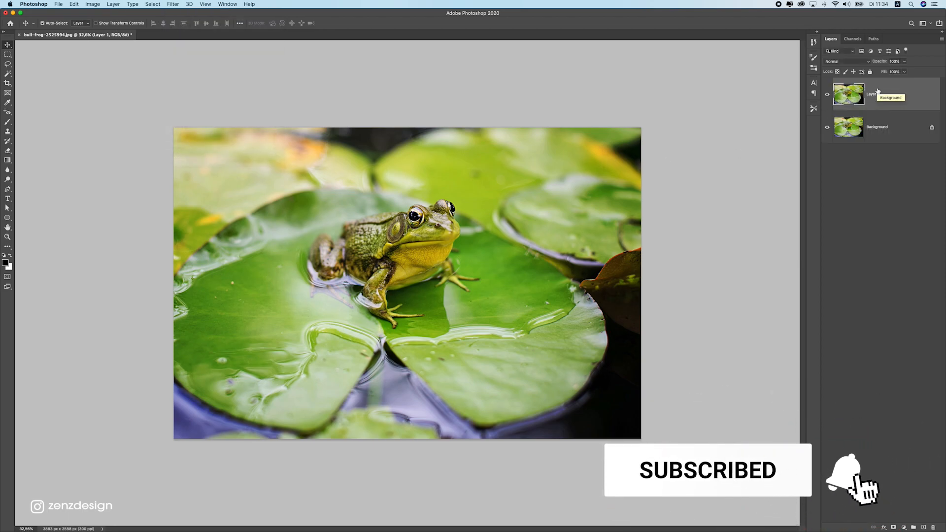
- Convert Layer 1, the frog photo copy, into a smart object from its context menu
right_click(848, 95)
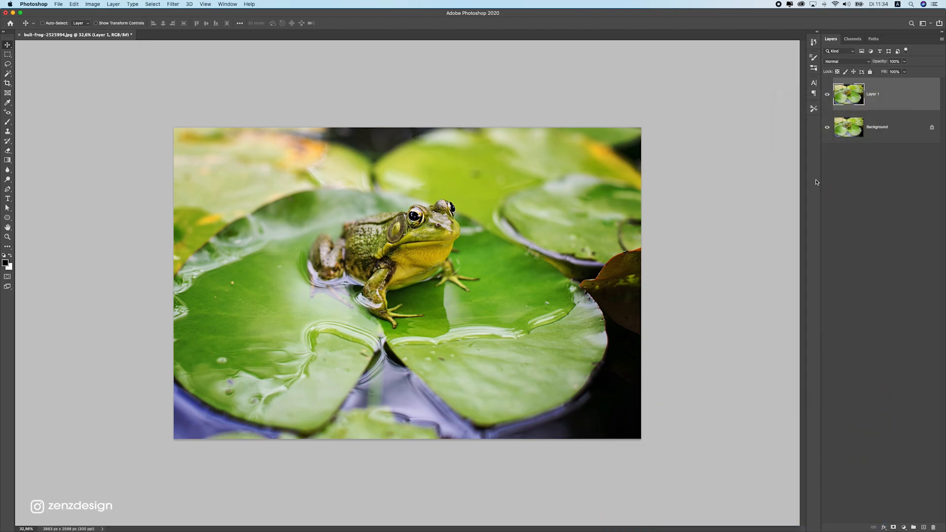
mouse_move(89, 62)
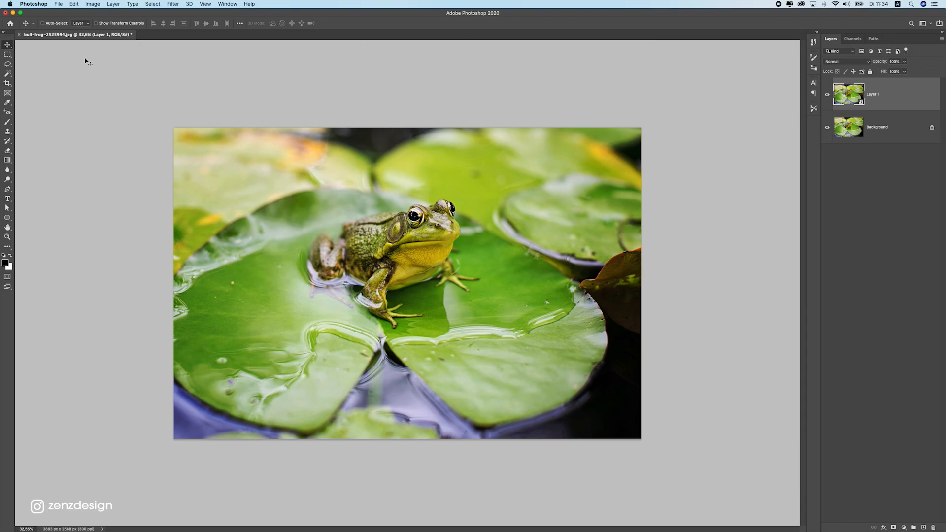
mouse_move(174, 15)
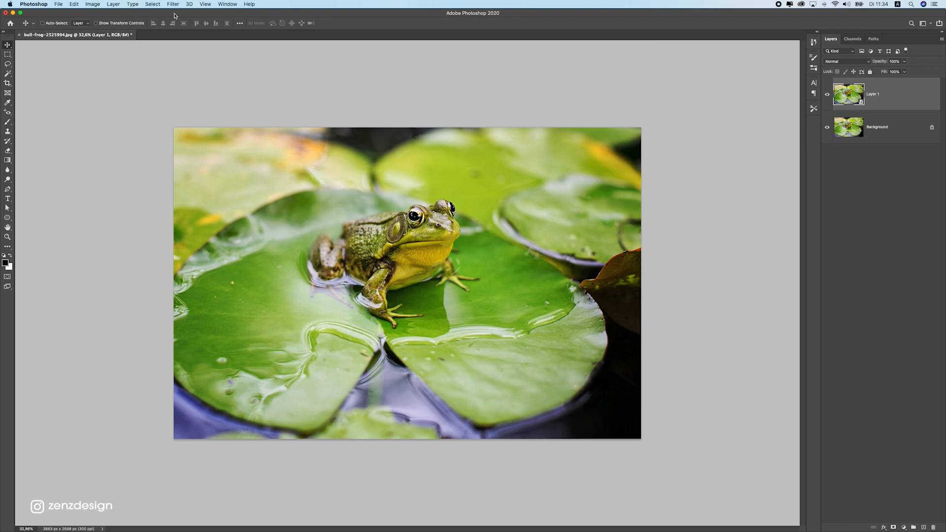
- Run the Camera Raw Filter from the Filter menu on the frog smart object
left_click(173, 4)
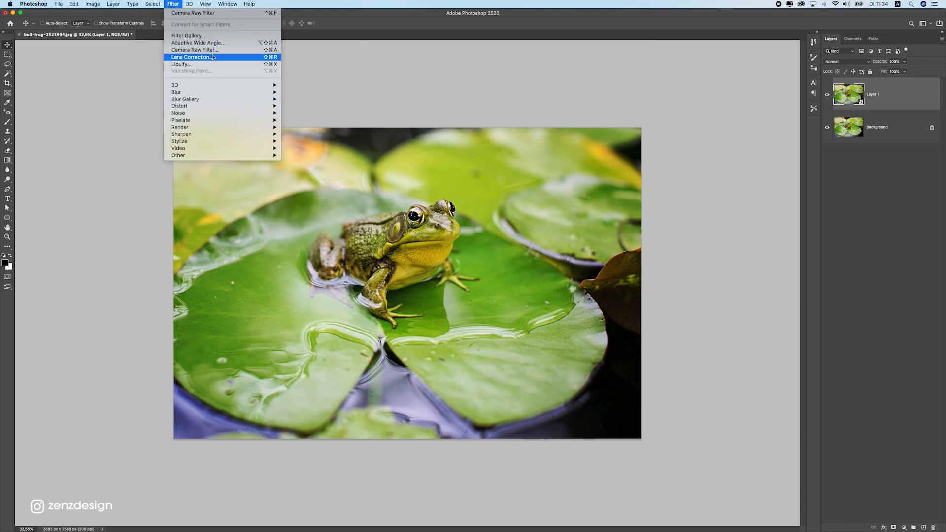
left_click(192, 57)
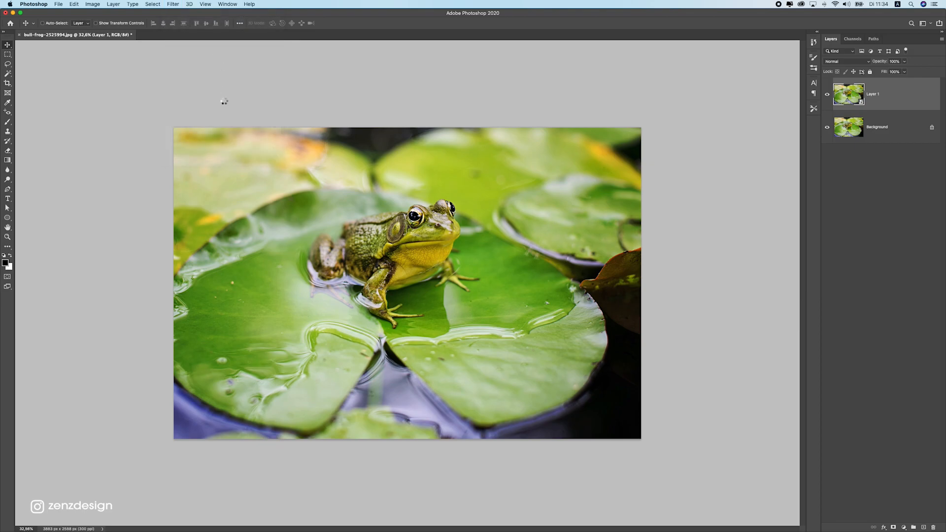
left_click(173, 4)
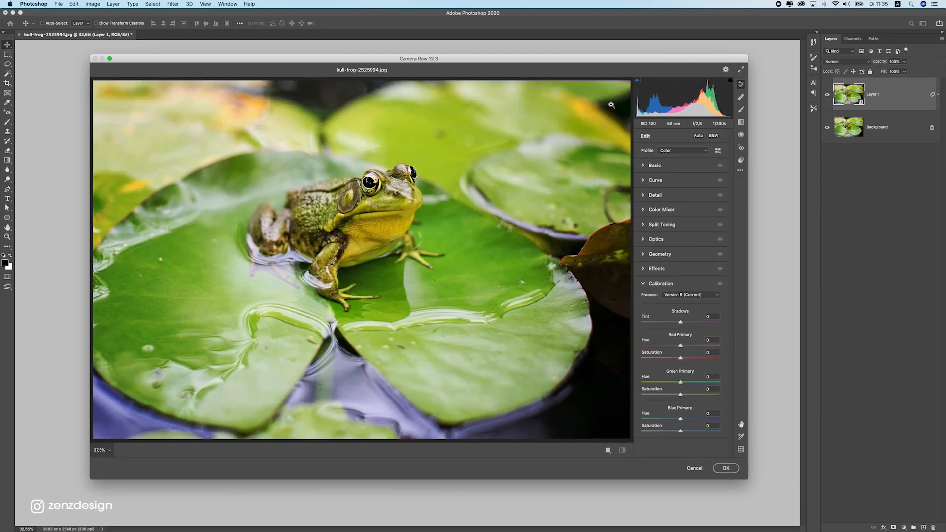
mouse_move(668, 176)
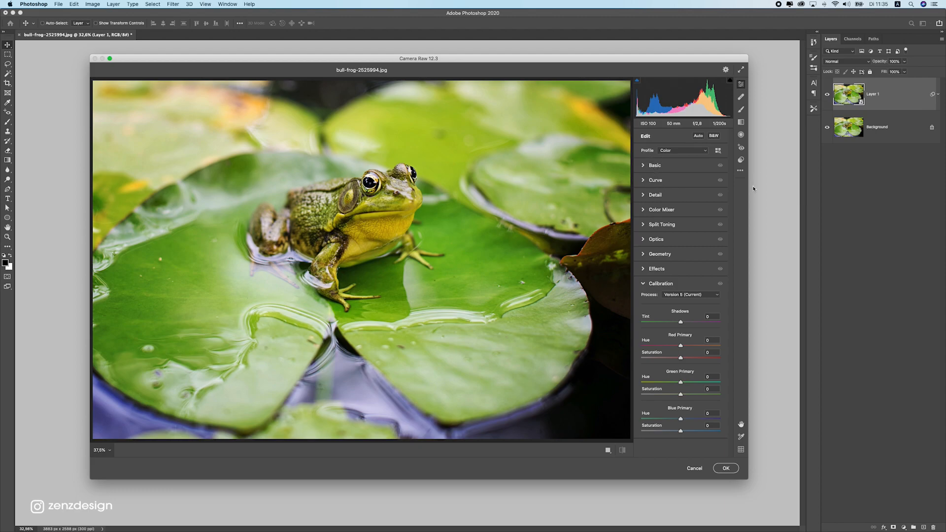
- Expand the Basic tone panel and lower Exposure to -0.45
left_click(655, 165)
type("-0,45")
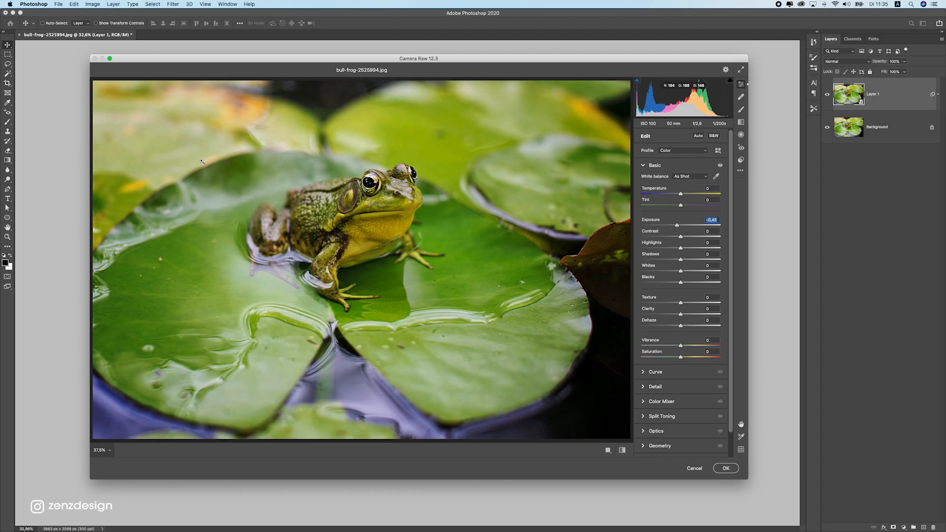
mouse_move(684, 240)
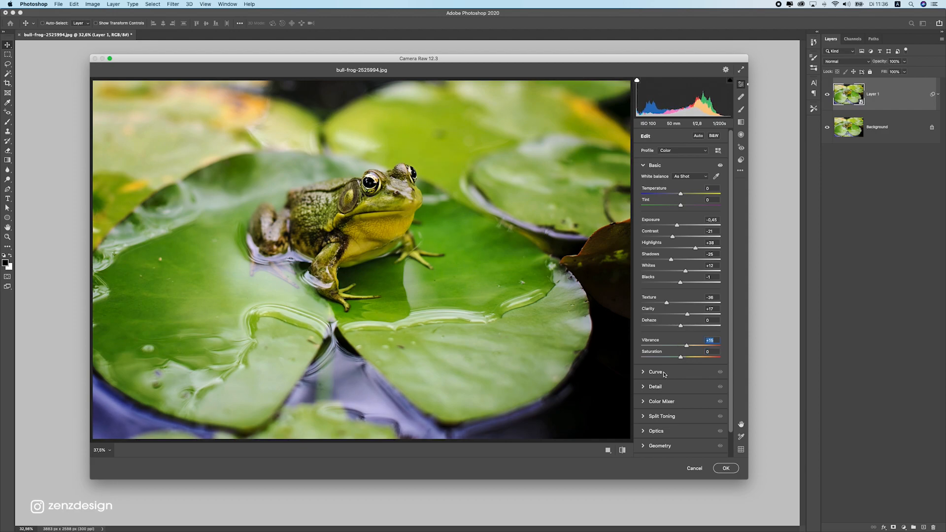
- Expand Curve and Detail, set Sharpening to 30, then reveal the Color Mixer
left_click(655, 372)
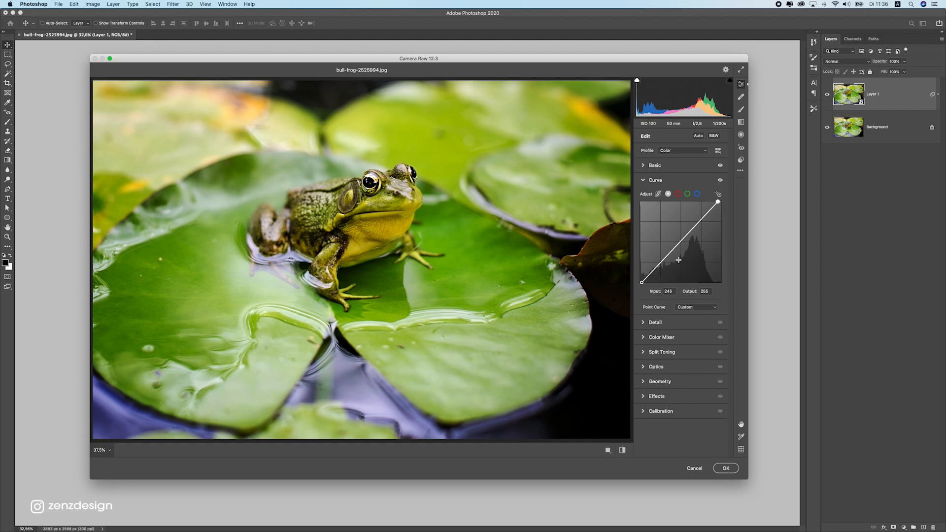
left_click(654, 321)
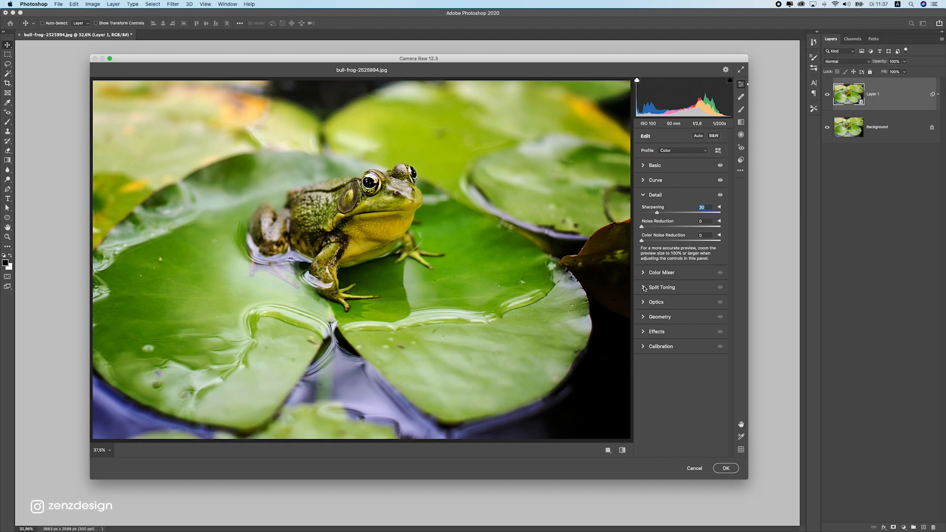
left_click(662, 272)
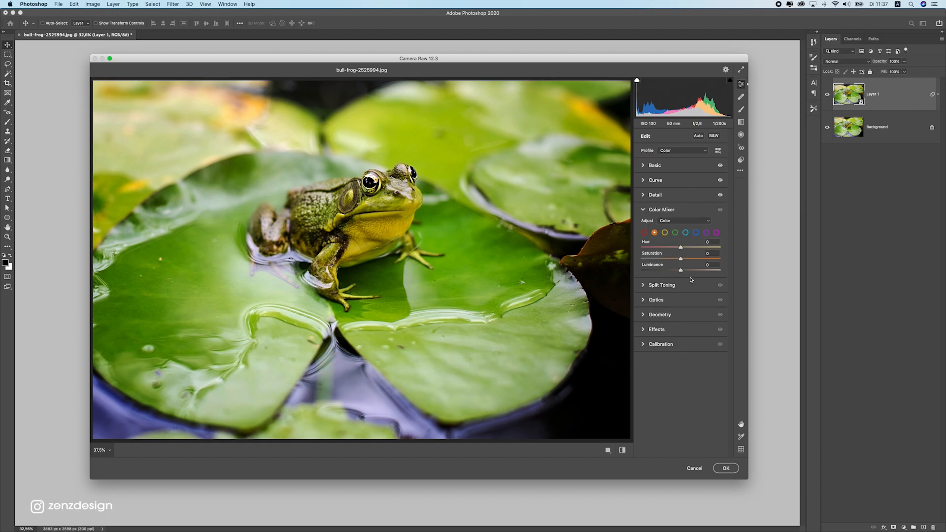
mouse_move(602, 127)
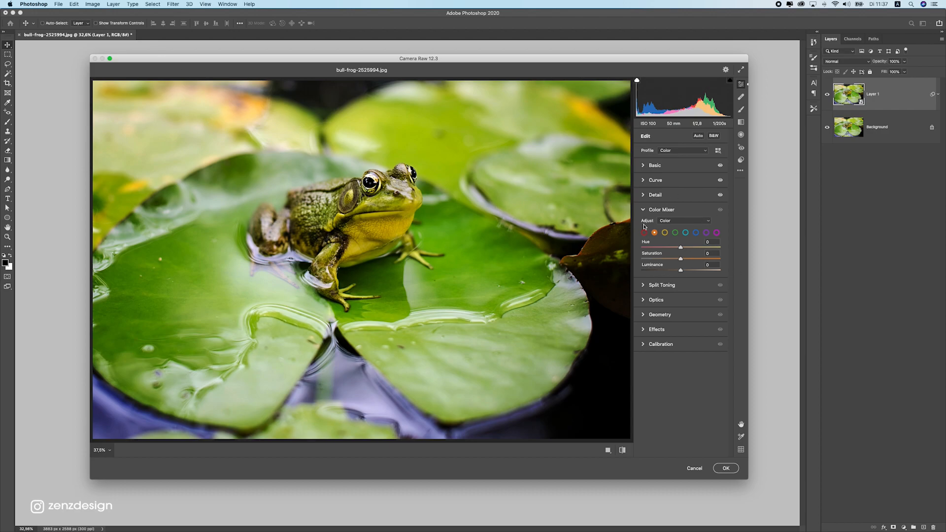
mouse_move(701, 220)
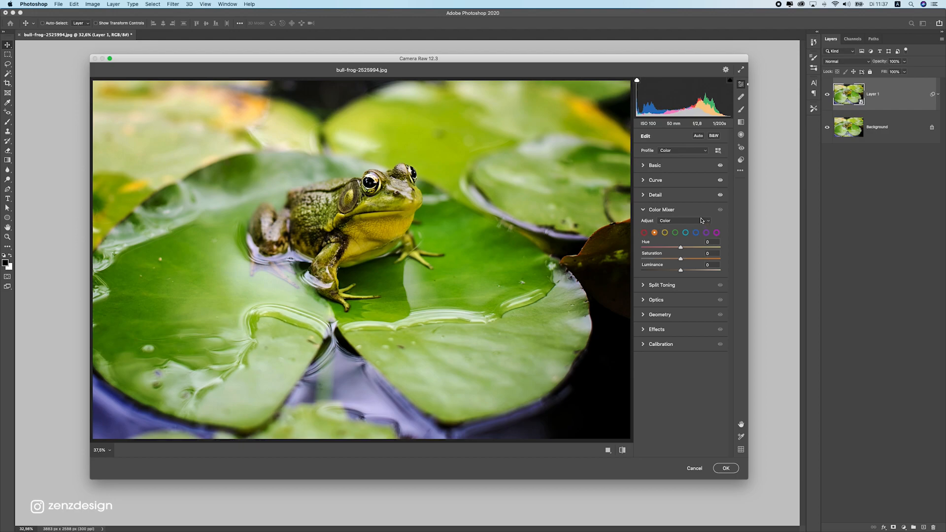
- Switch the Color Mixer to HSL and shift hues: Oranges, Yellows +22, Greens +11, Blues -35, Purples -50, Magentas +21
left_click(681, 220)
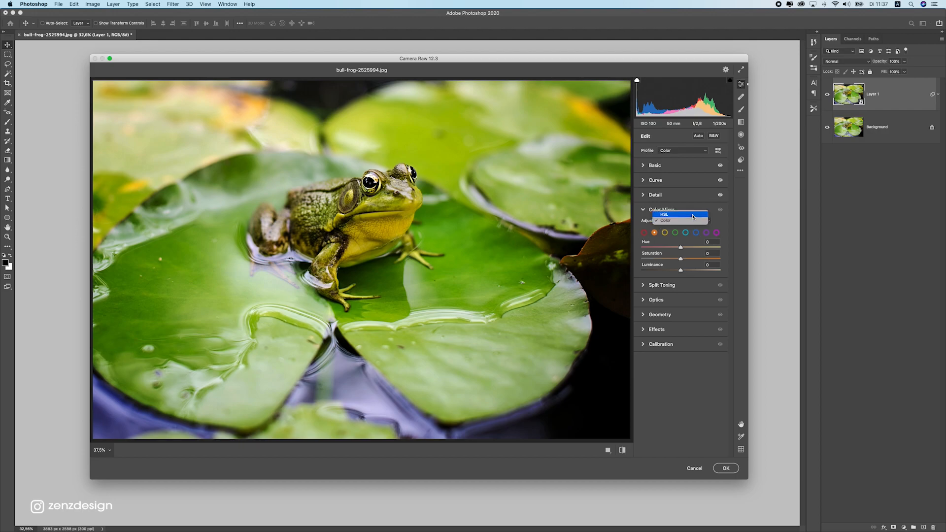
left_click(663, 215)
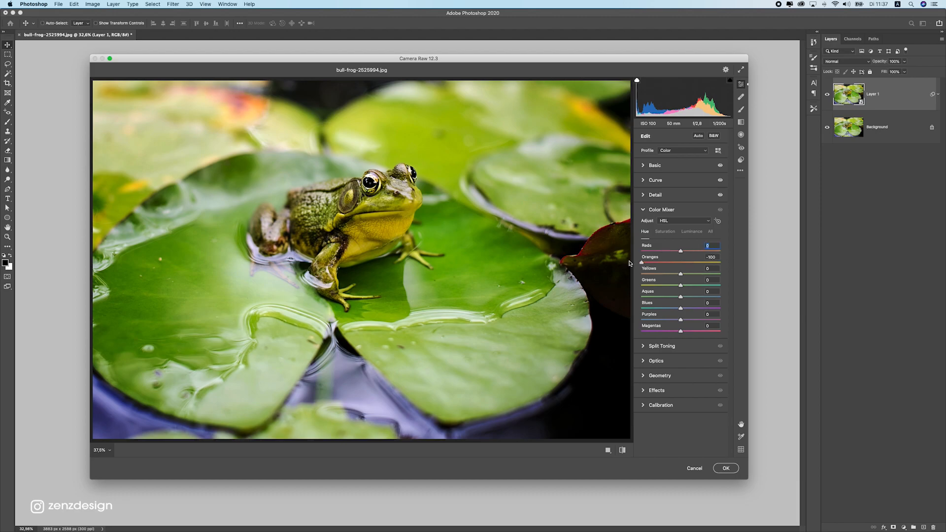
mouse_move(622, 253)
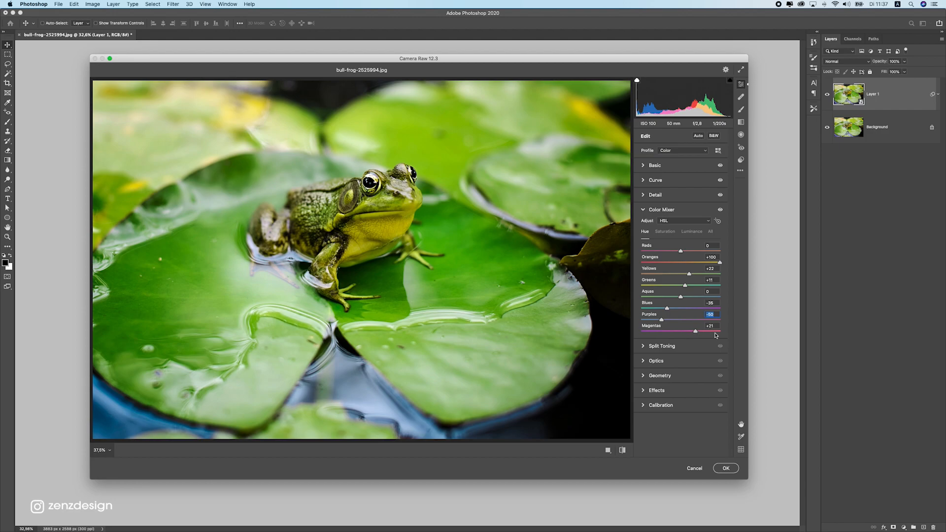
- In the Saturation tab set Oranges +44, Yellows -30, Greens -21, Blues +100, Purples -28 and raise Magentas
left_click(664, 231)
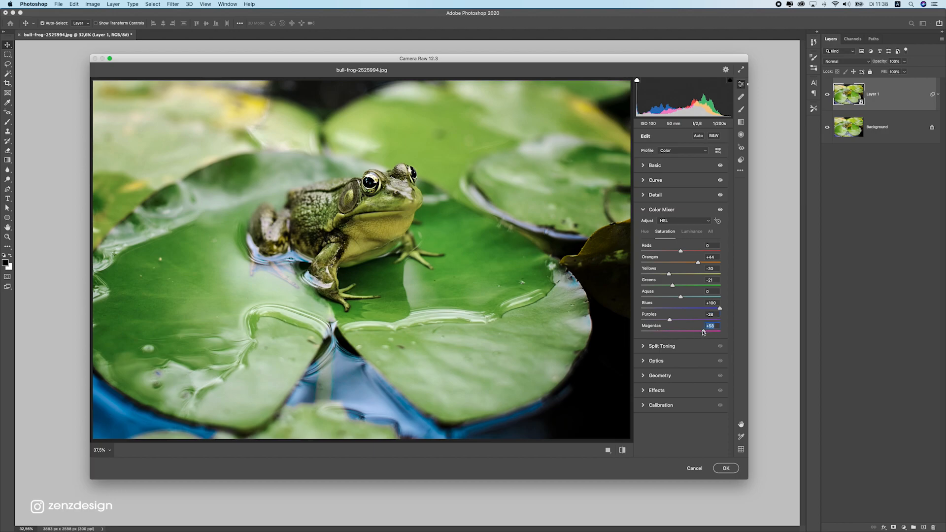
- Raise Greens and Blues luminance, review all mixer values under All, then collapse the Color Mixer
left_click(691, 231)
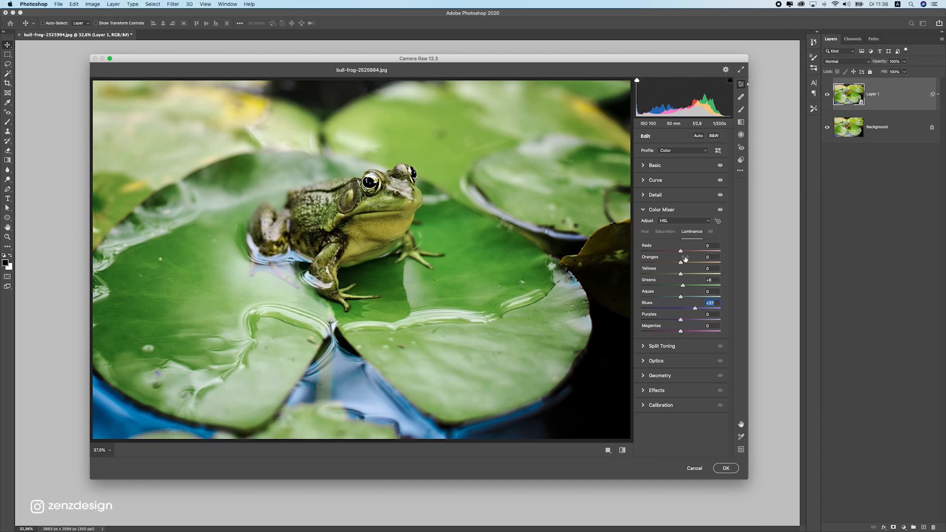
left_click(710, 232)
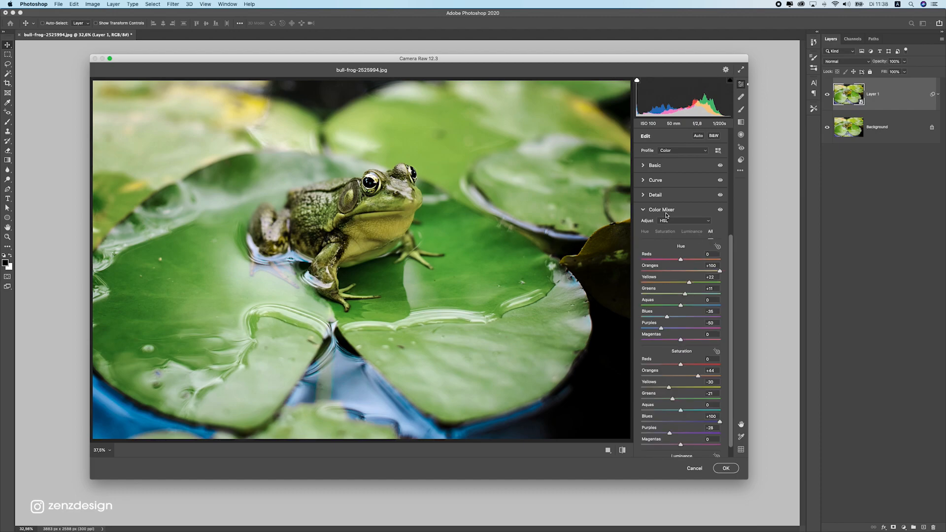
left_click(661, 209)
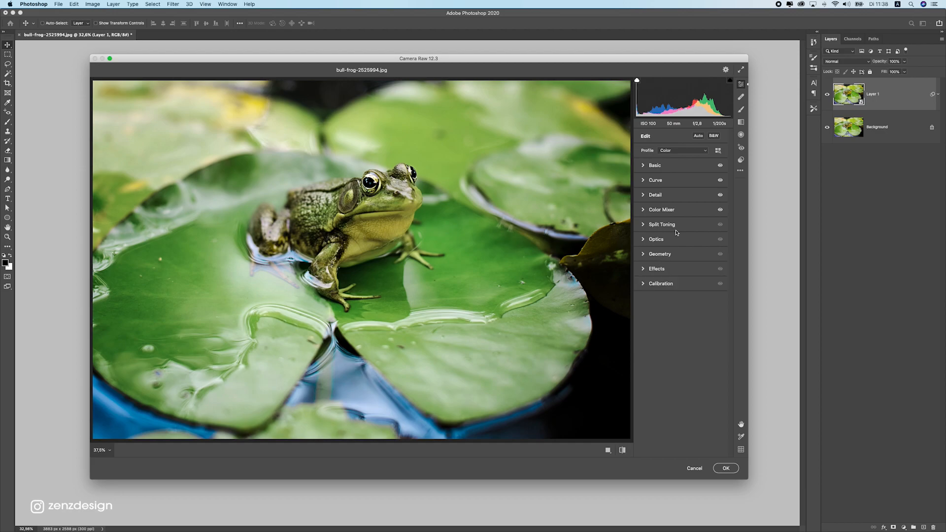
- Set Vignetting to -19 in Effects, then raise Green Primary hue and saturation and adjust Blue Primary in Calibration
left_click(656, 268)
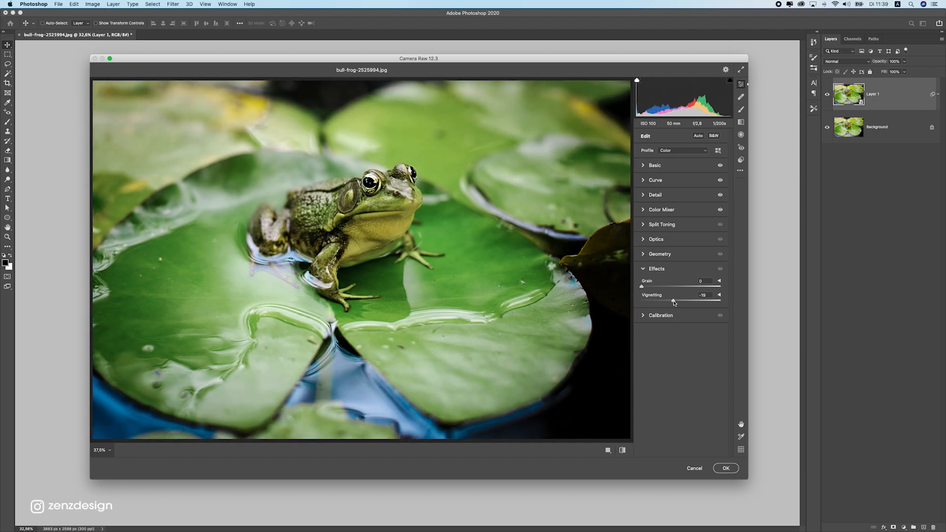
left_click(660, 315)
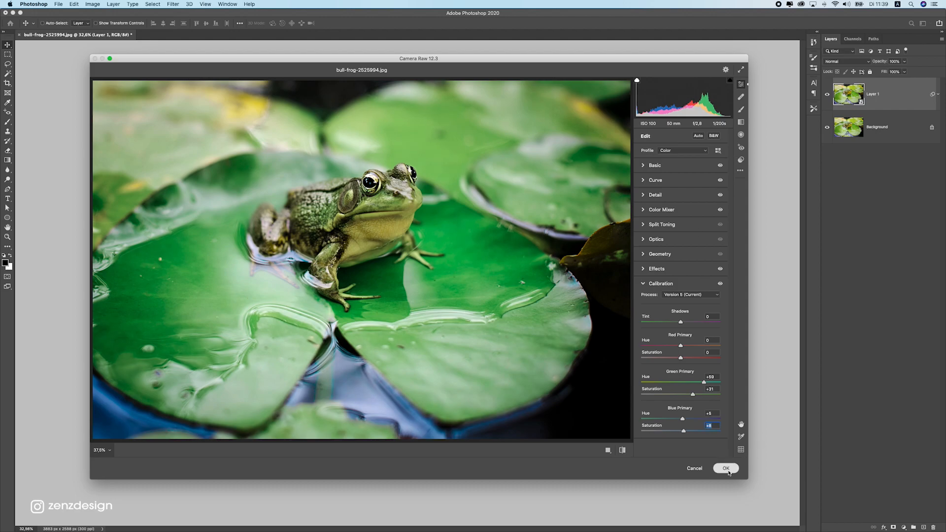
- Commit the Camera Raw grade as a smart filter and toggle its visibility to compare with the original
left_click(725, 467)
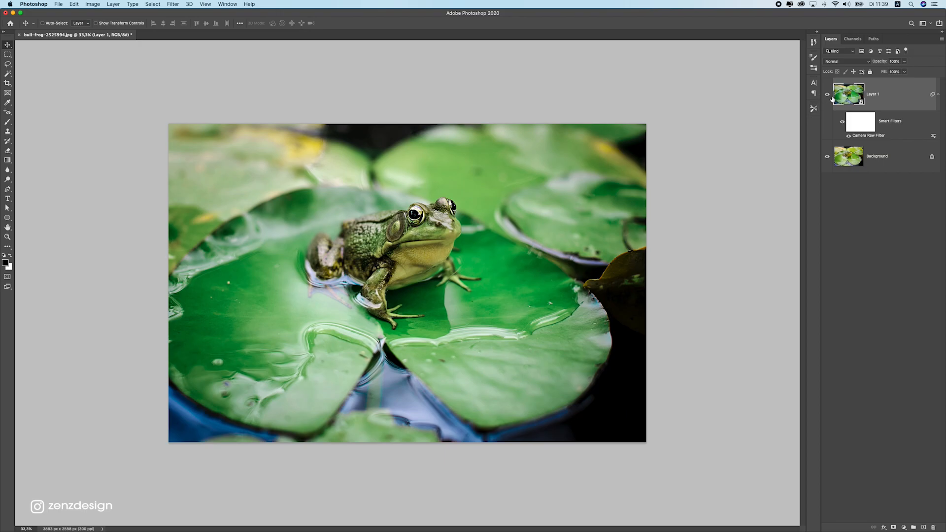
left_click(826, 95)
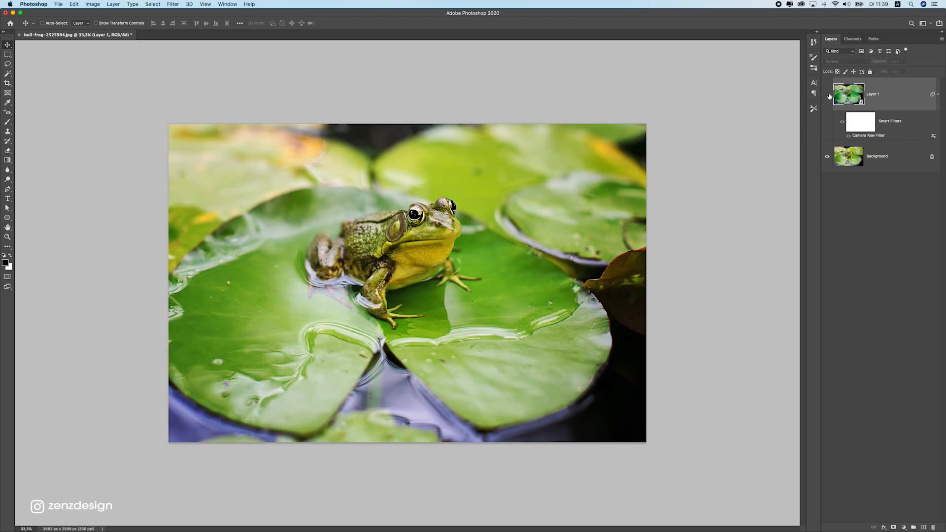
left_click(842, 95)
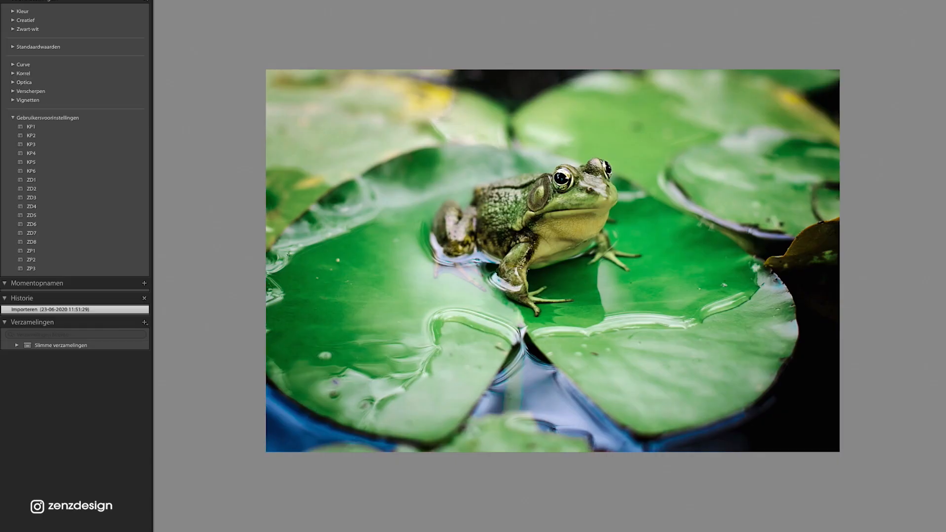
mouse_move(48, 73)
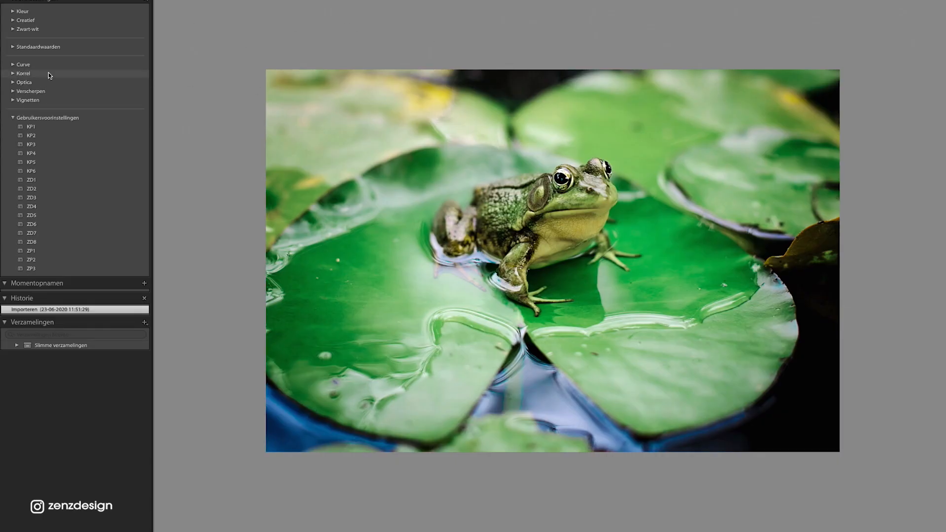
mouse_move(99, 182)
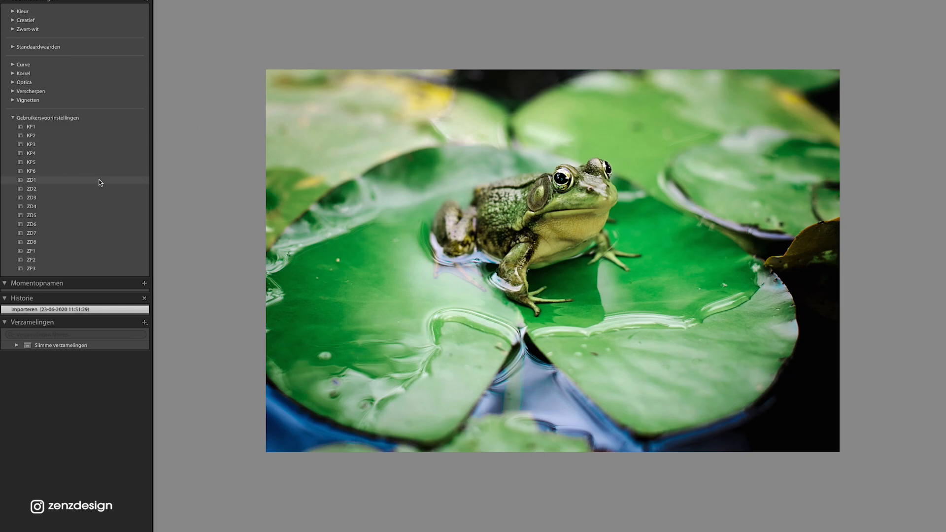
- Preview the ZD user presets in Lightroom's Develop panel and apply the dark moody green one
left_click(31, 188)
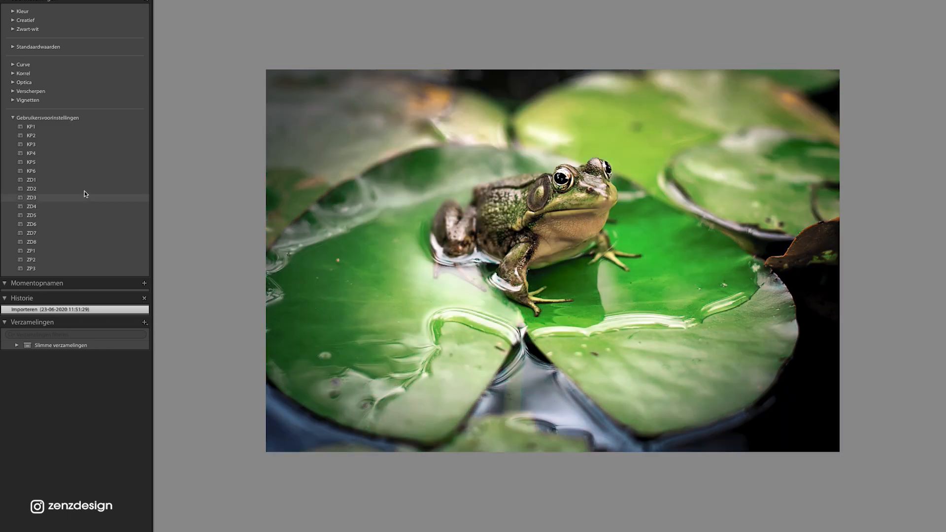
left_click(32, 179)
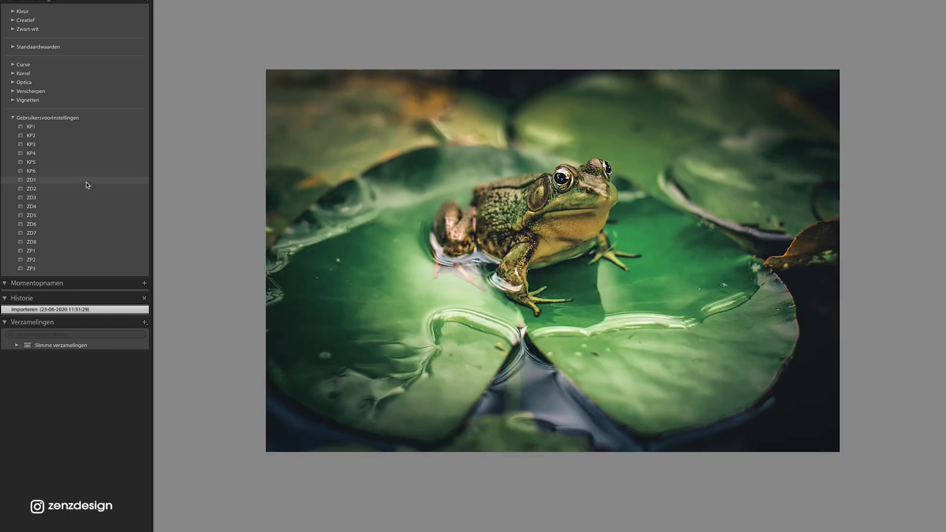
left_click(32, 180)
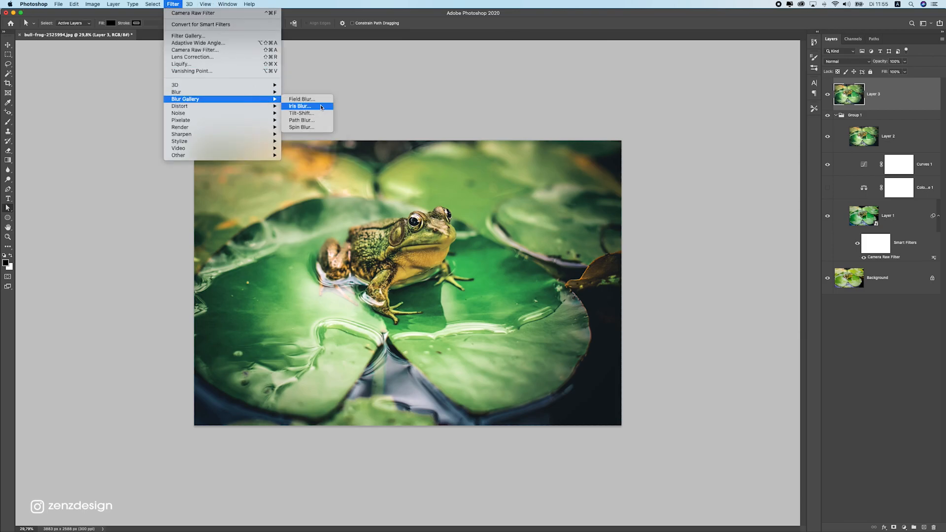
- Start an Iris Blur from the Blur Gallery on Layer 3 with focus on the frog
left_click(300, 106)
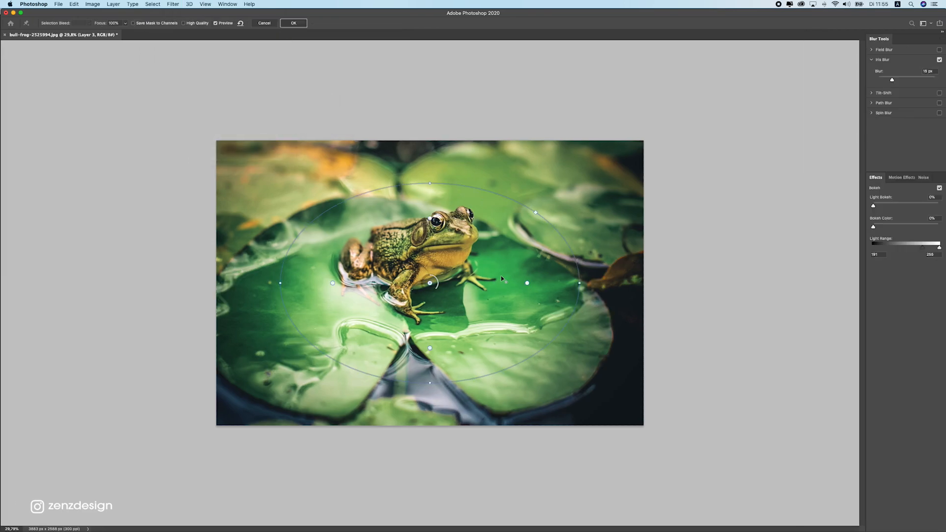